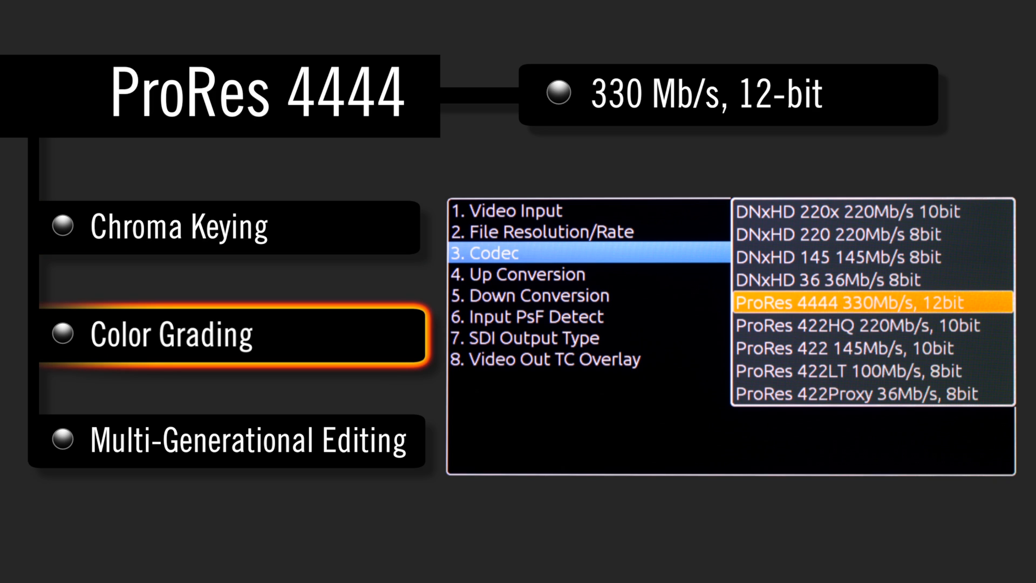
# Advance the animation so the glow moves from Color Grading to Multi-Generational Editing.
pyautogui.click(248, 441)
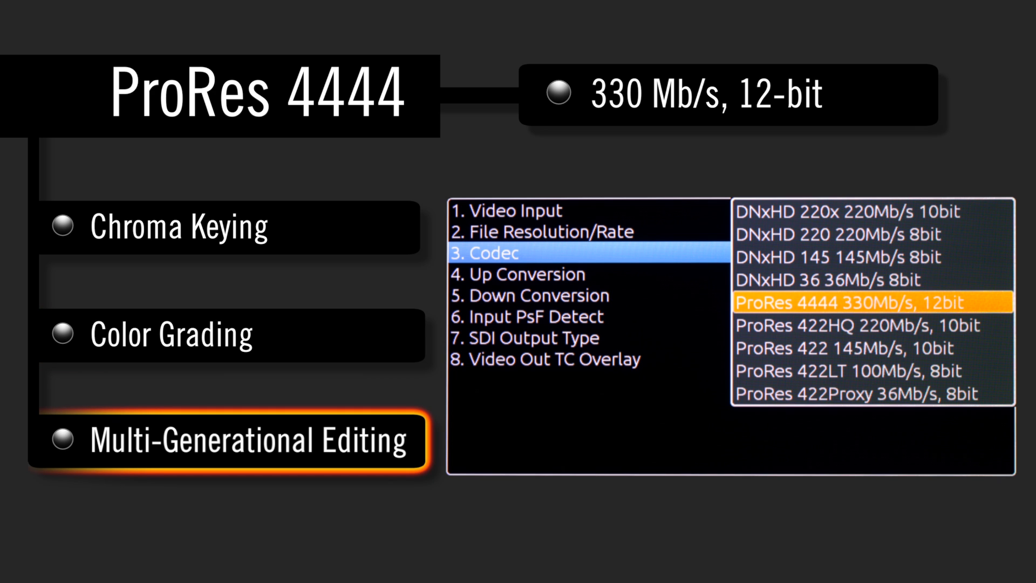